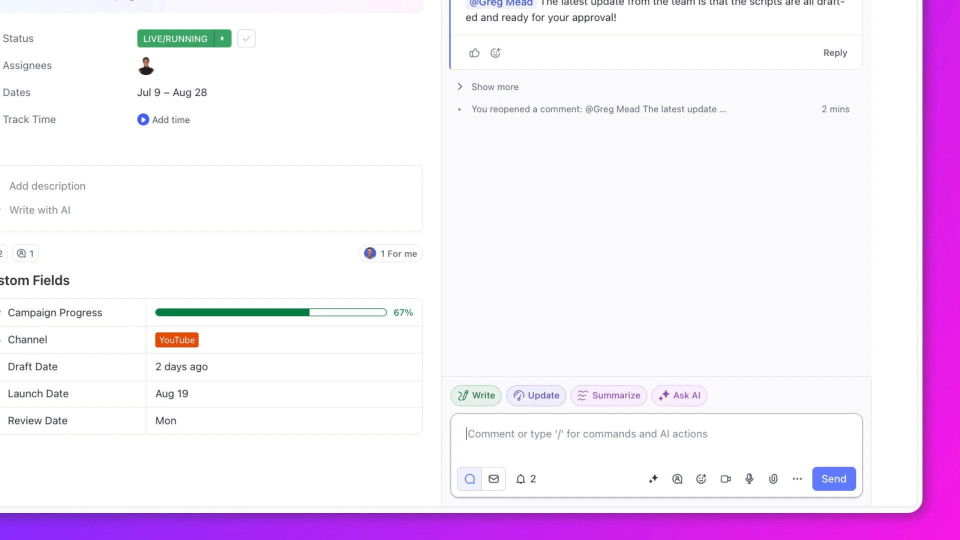
mouse_move(529, 487)
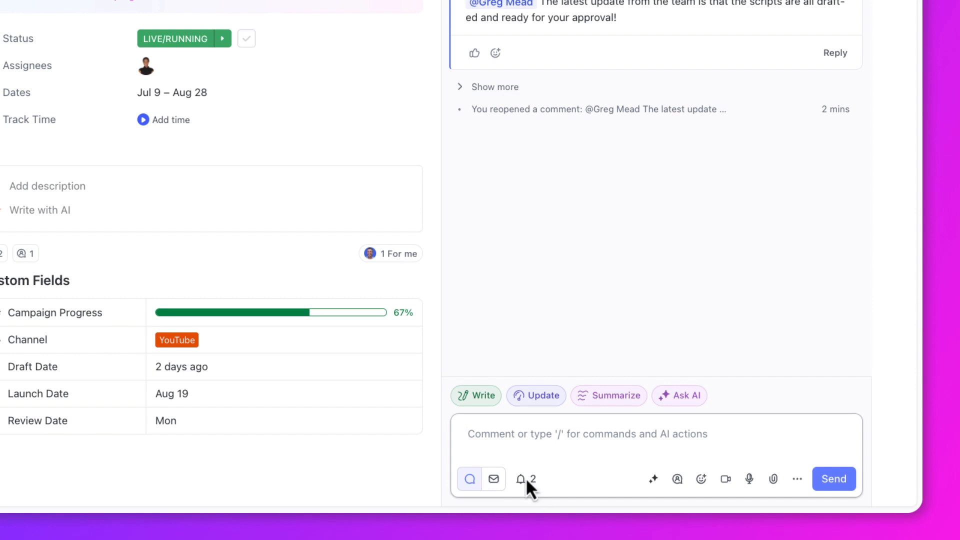
text(@Carl)
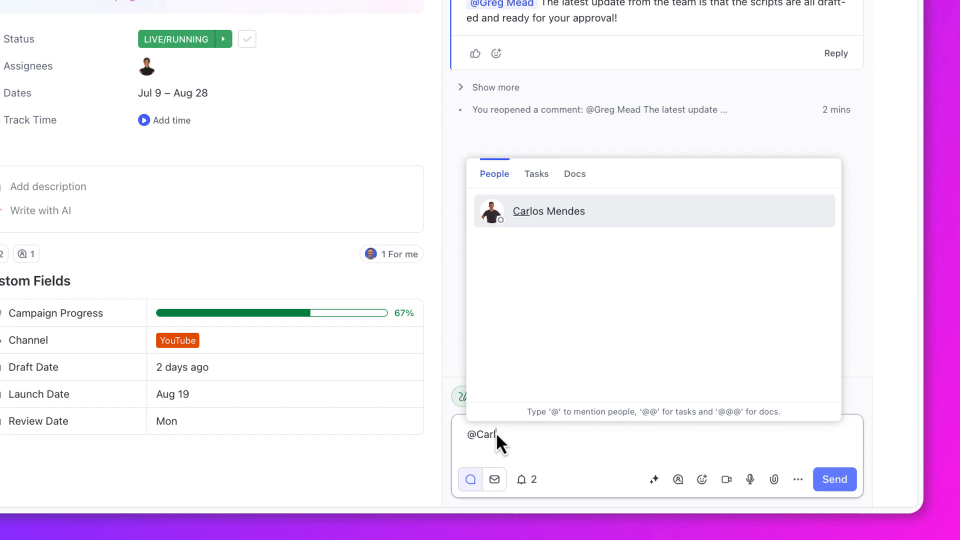
click(548, 210)
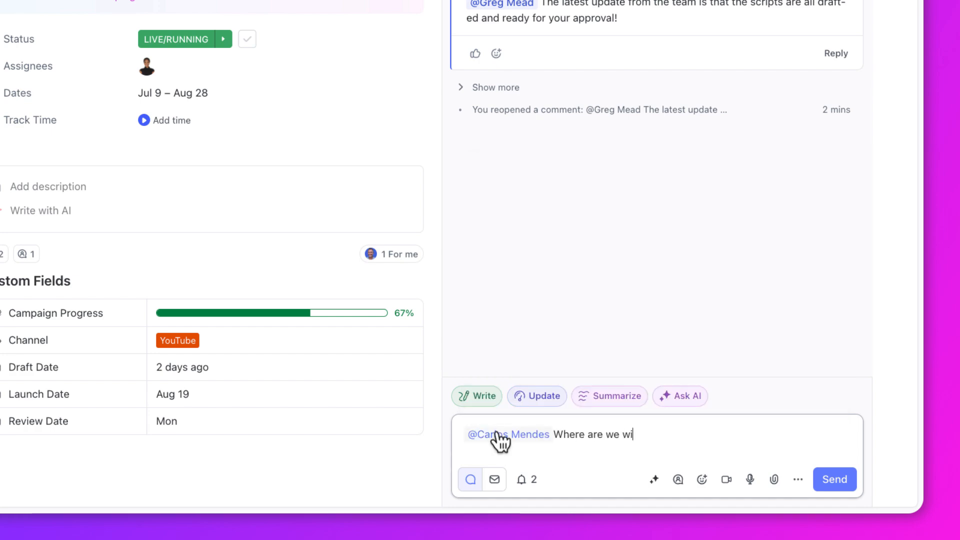
text(th the mockups?)
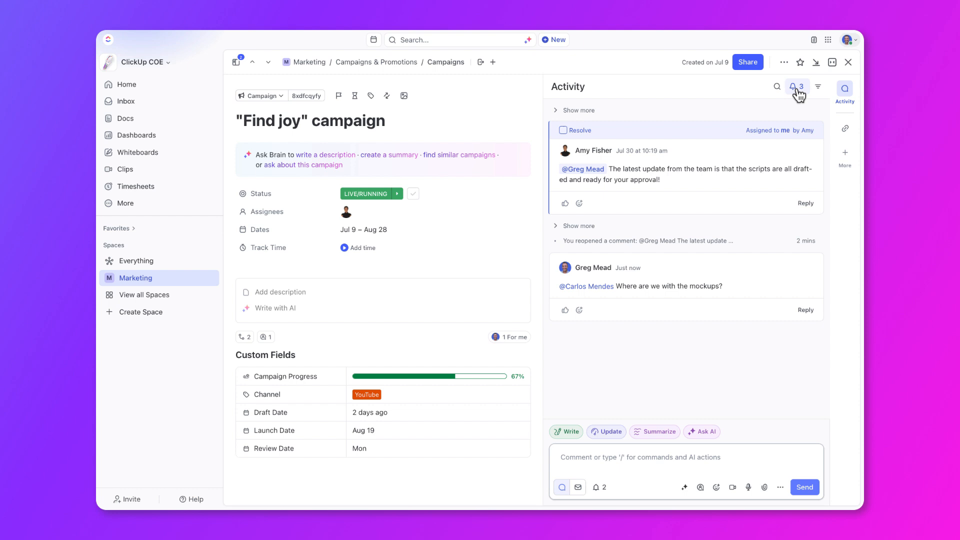
click(798, 86)
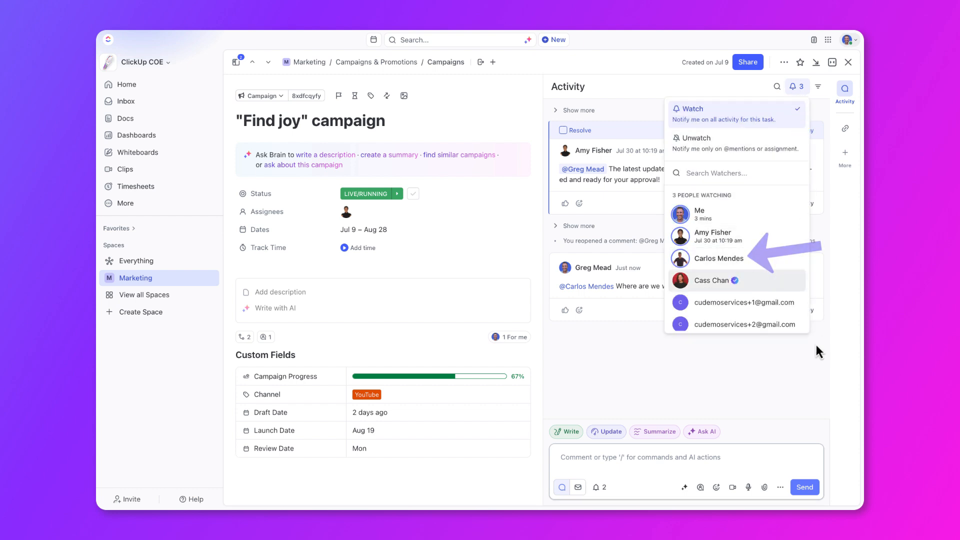
text(@amy)
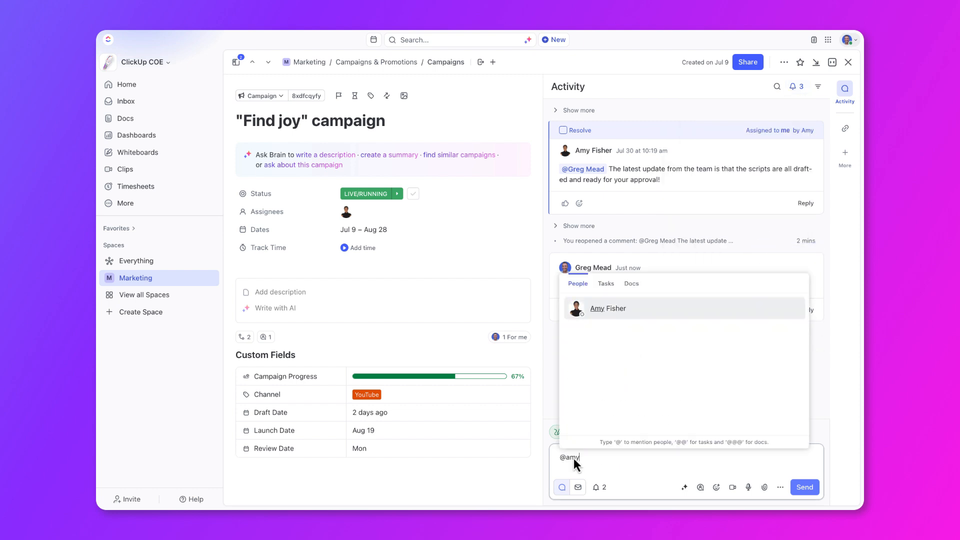
click(607, 308)
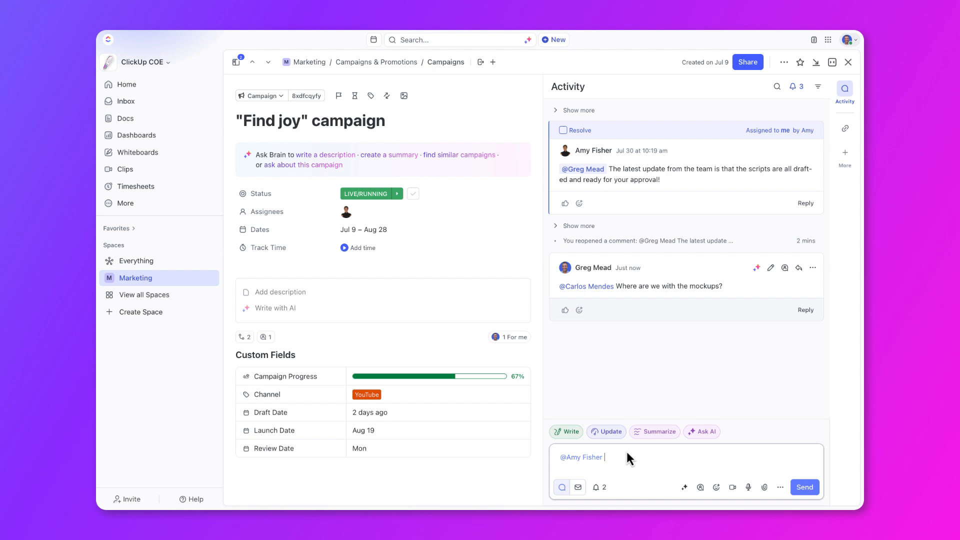
text(How is)
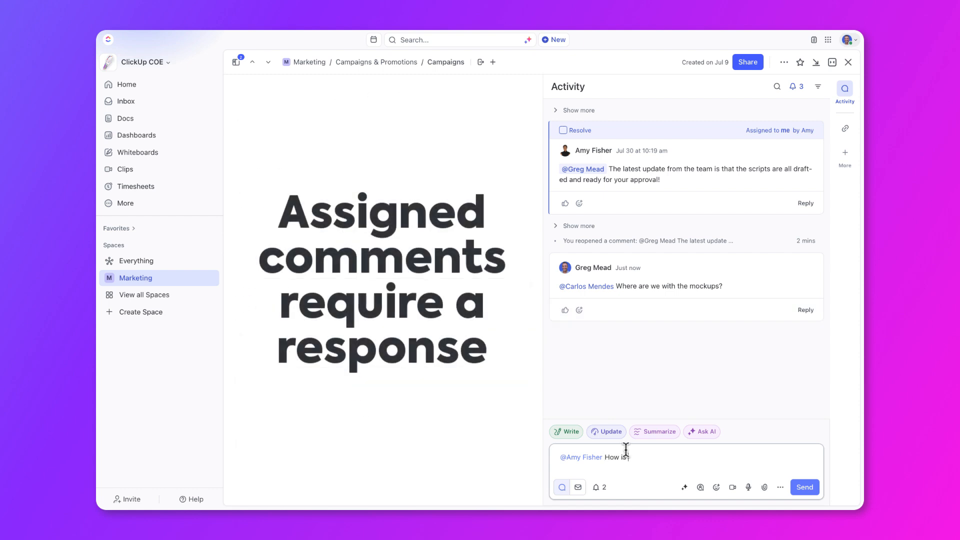
text(this going?)
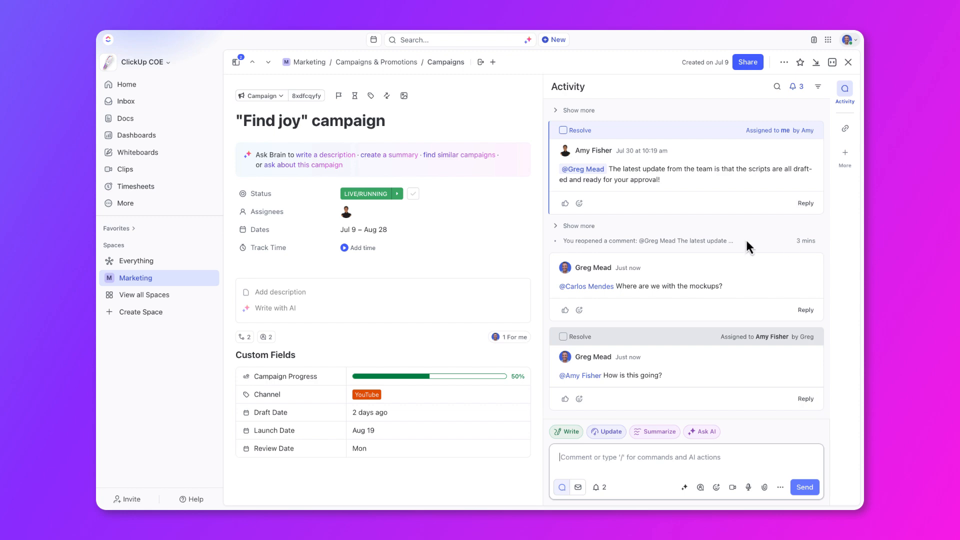
scroll(down, 3)
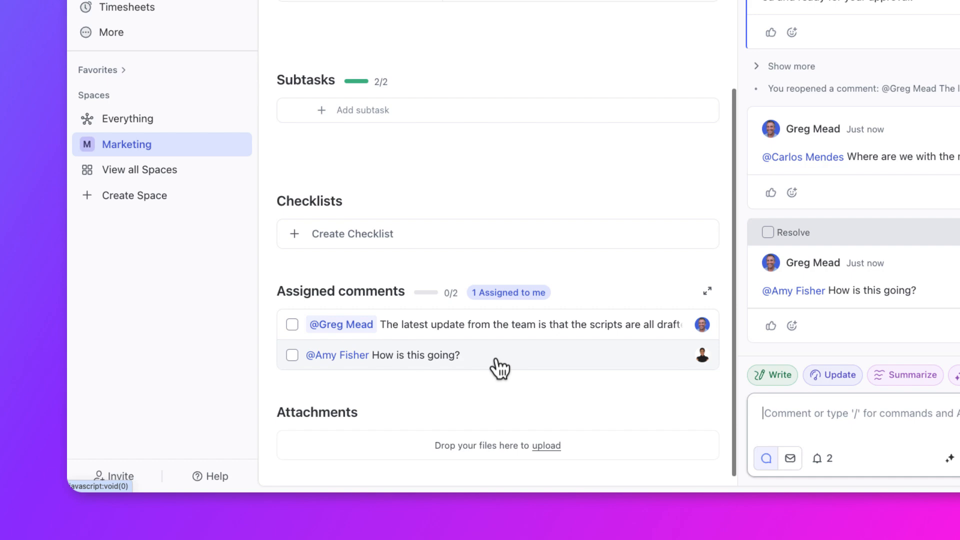
mouse_move(442, 335)
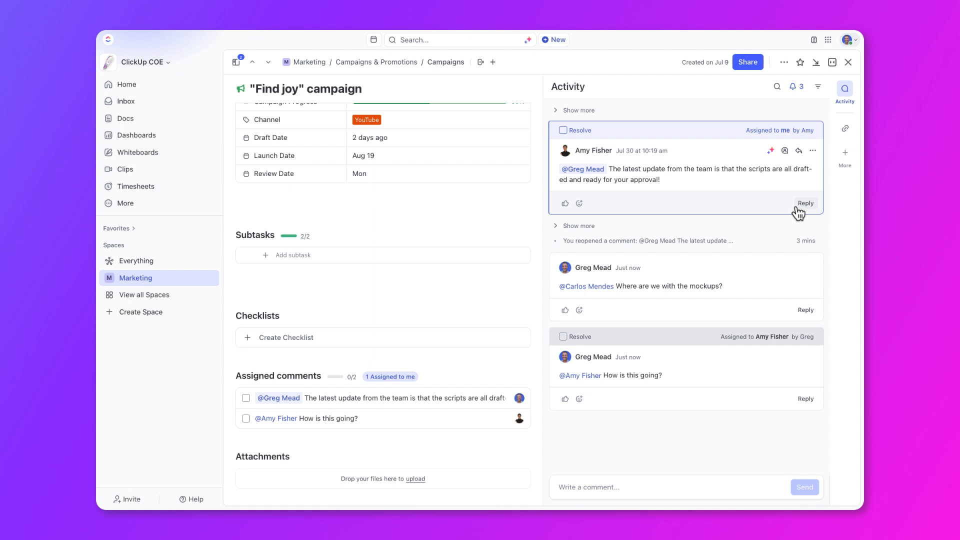
click(806, 203)
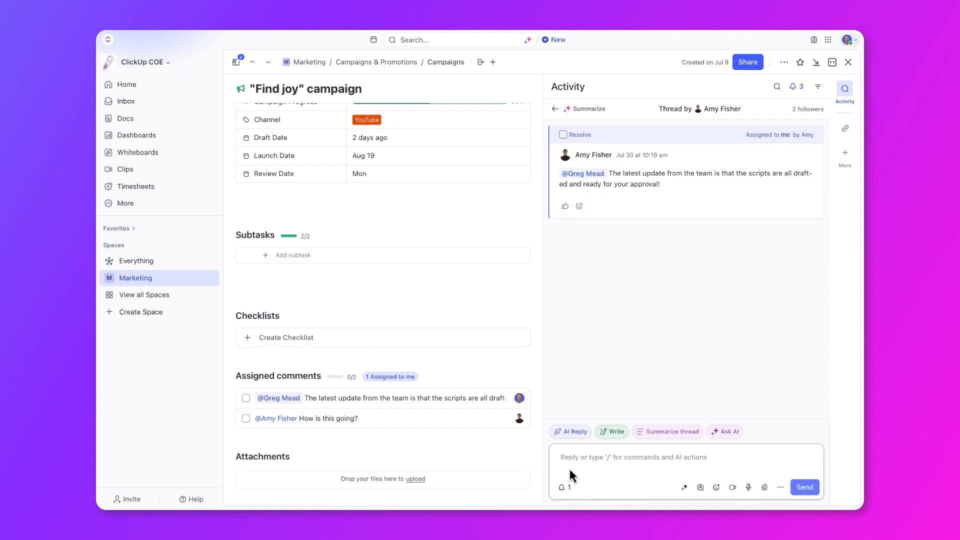
text(Approved!)
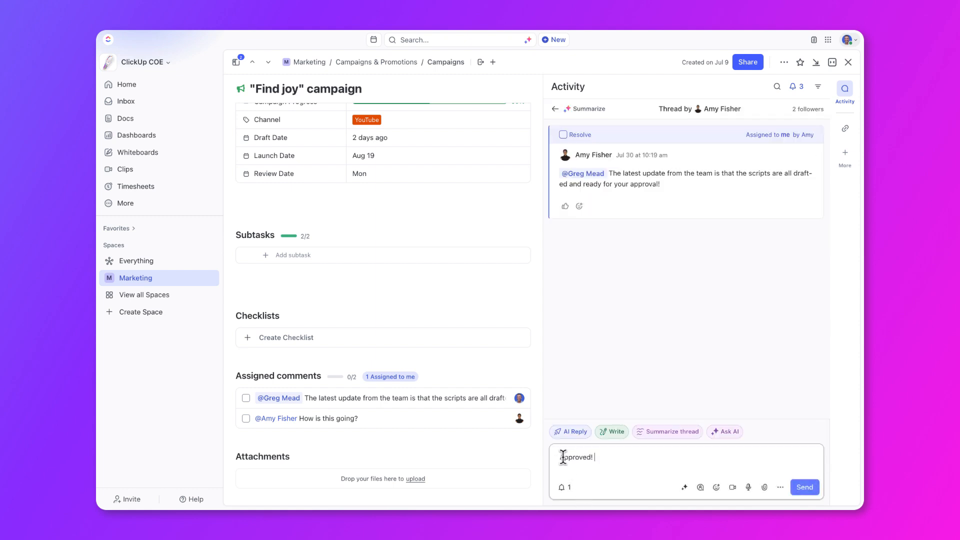
click(805, 487)
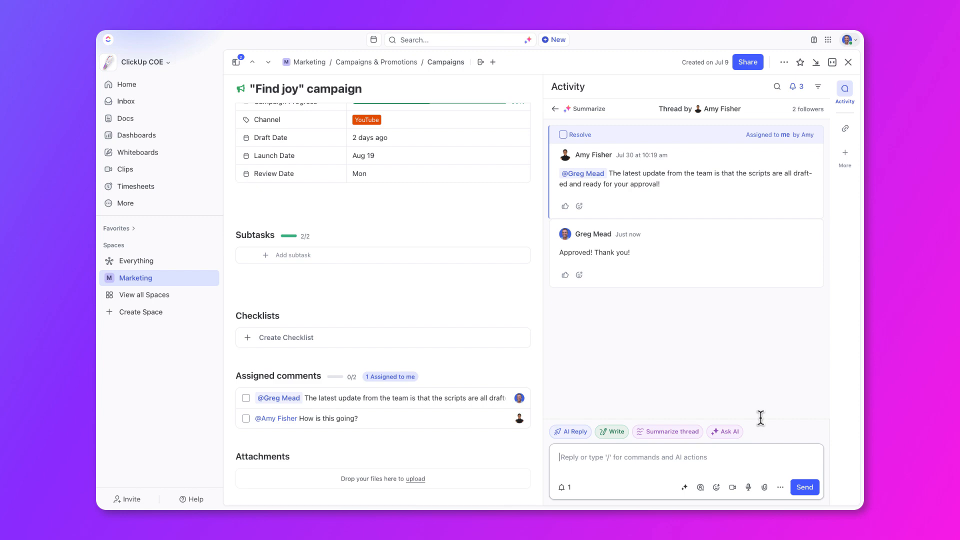
click(575, 134)
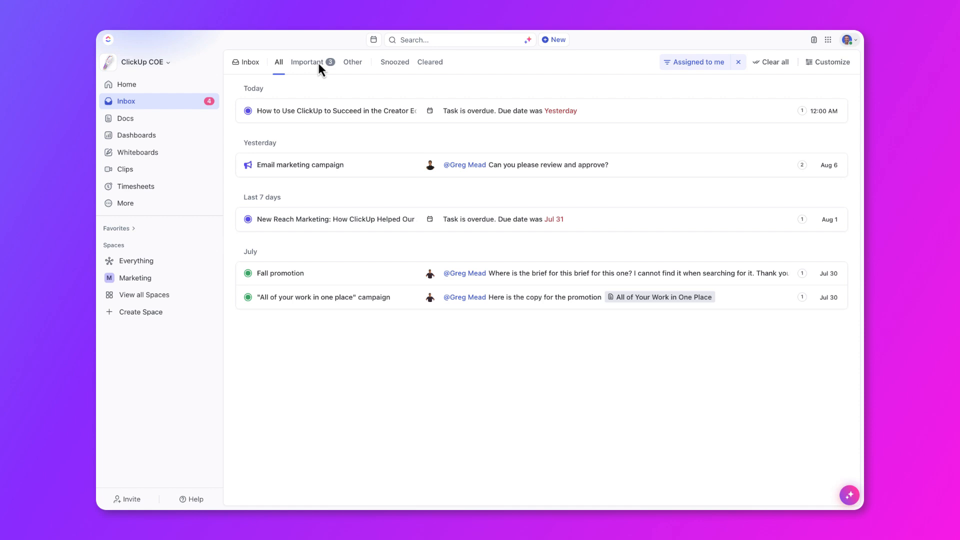
click(307, 62)
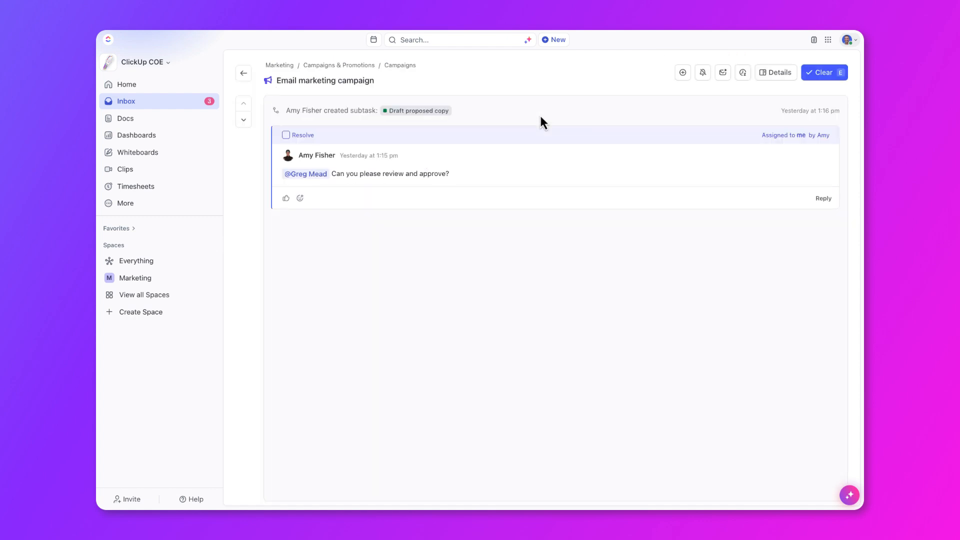
mouse_move(823, 199)
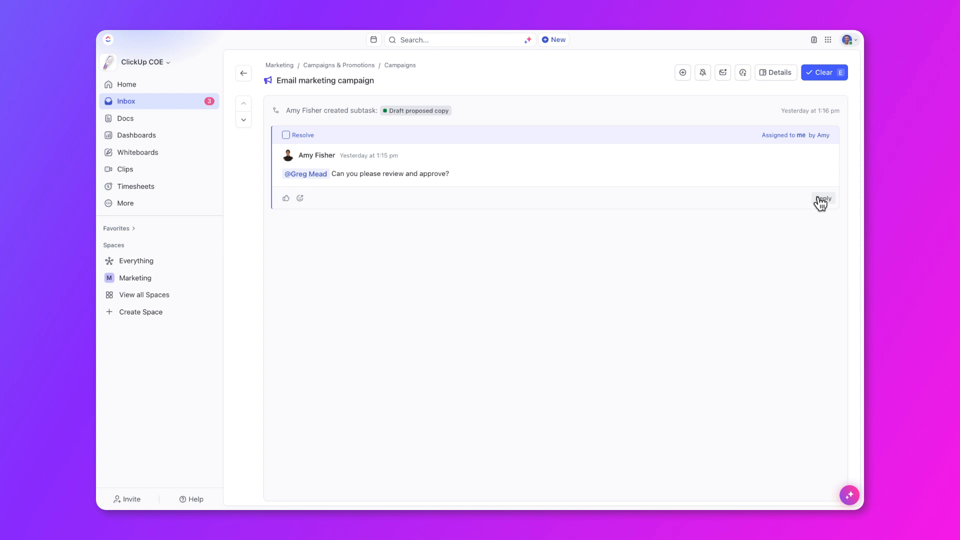
click(823, 199)
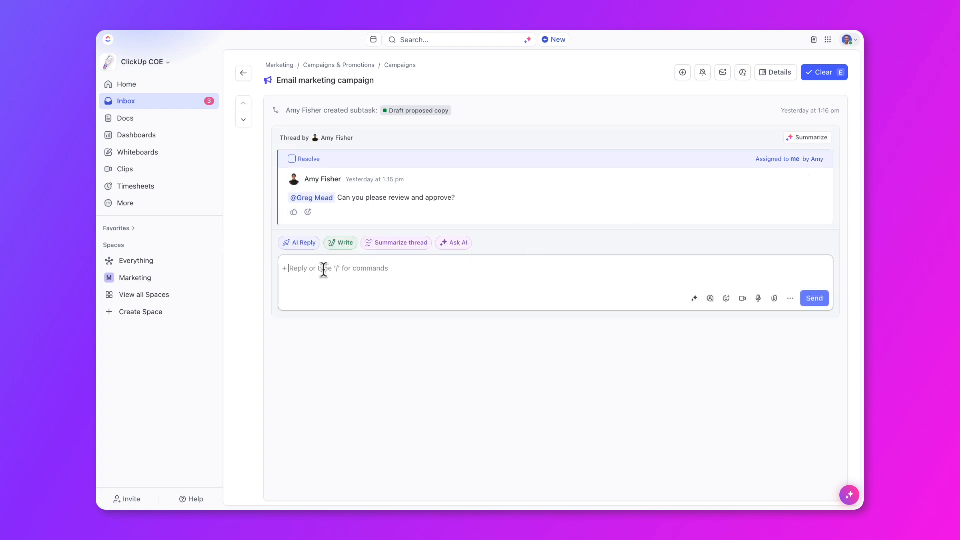
text(Done!)
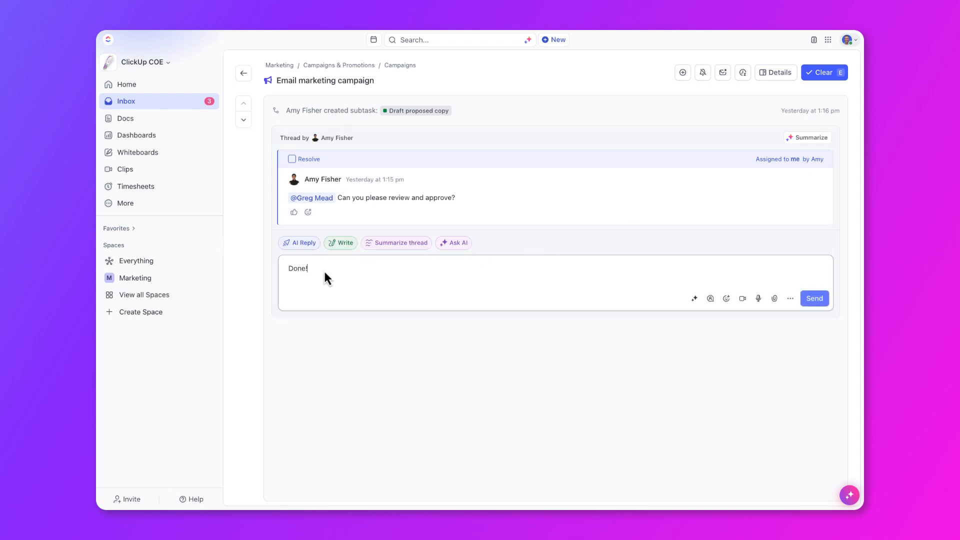
click(814, 299)
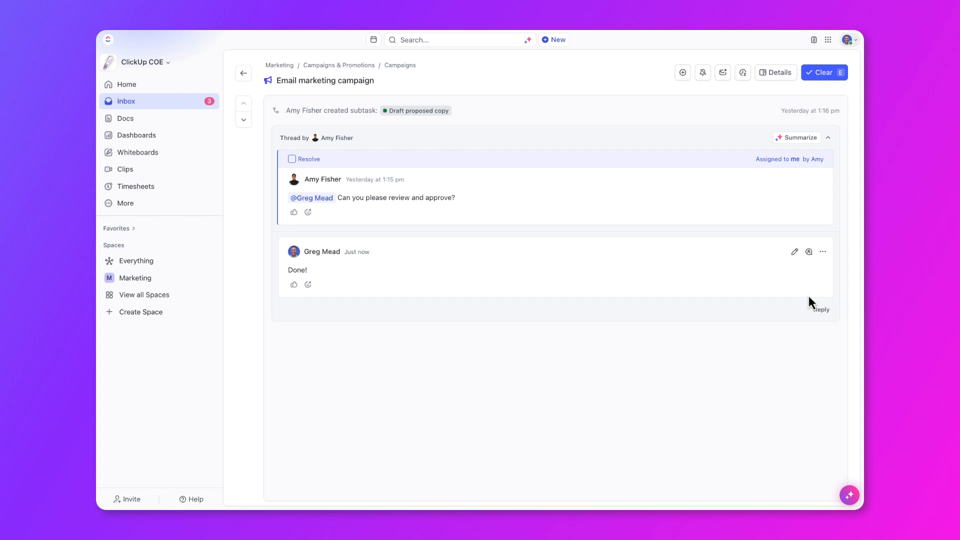
click(291, 159)
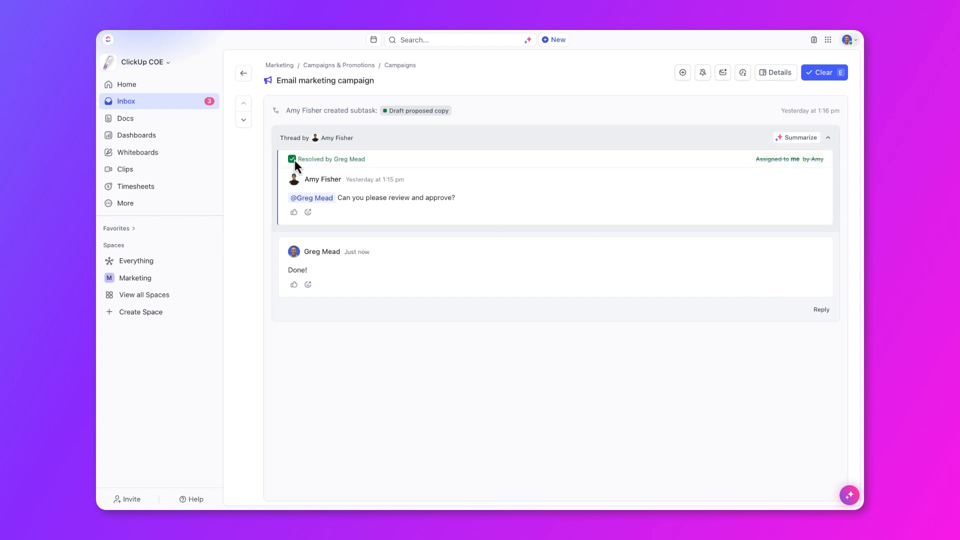
click(824, 72)
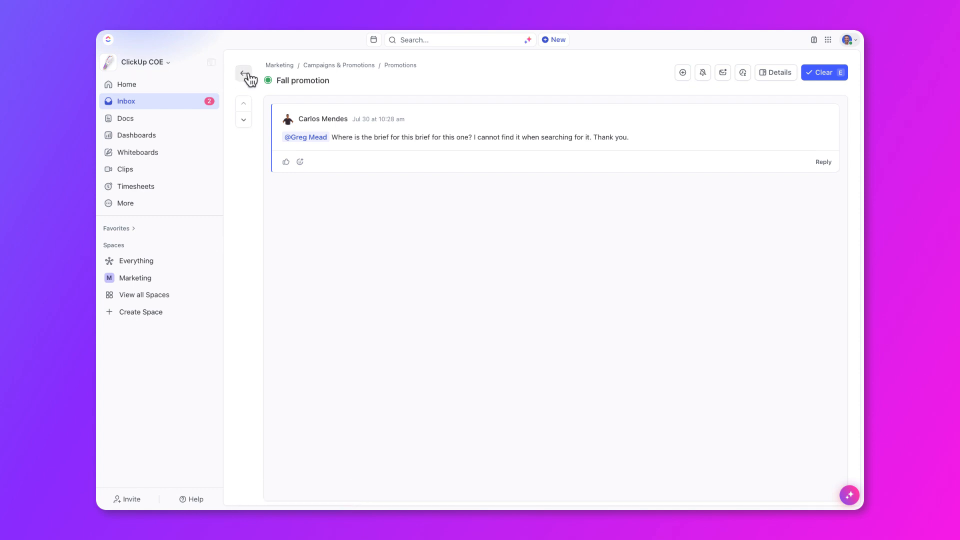
Step: Return from the task to the inbox list on the Important tab
click(244, 72)
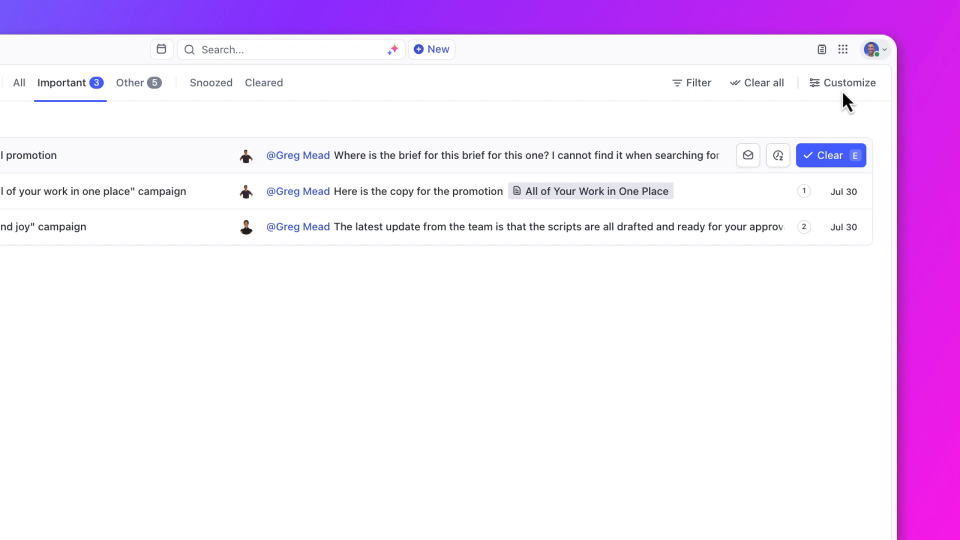
click(849, 82)
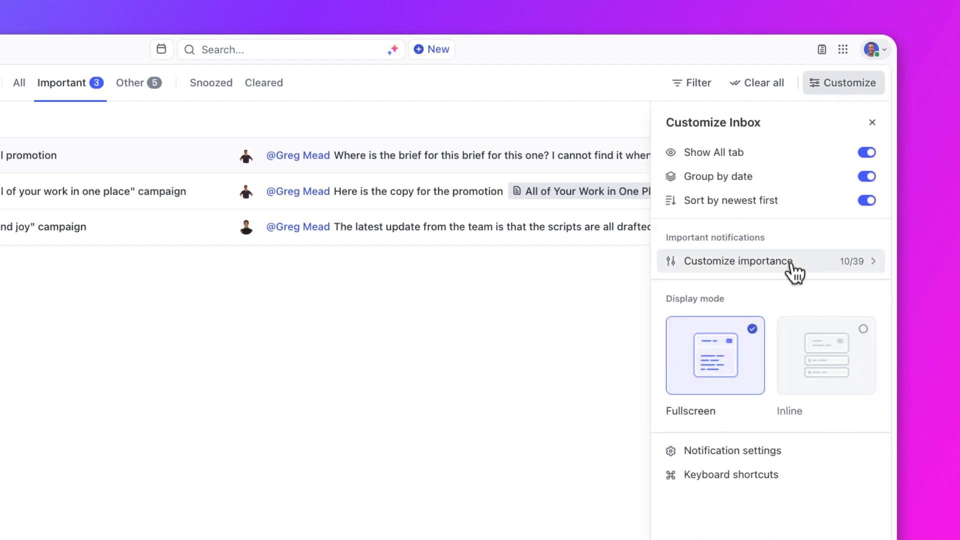
click(737, 261)
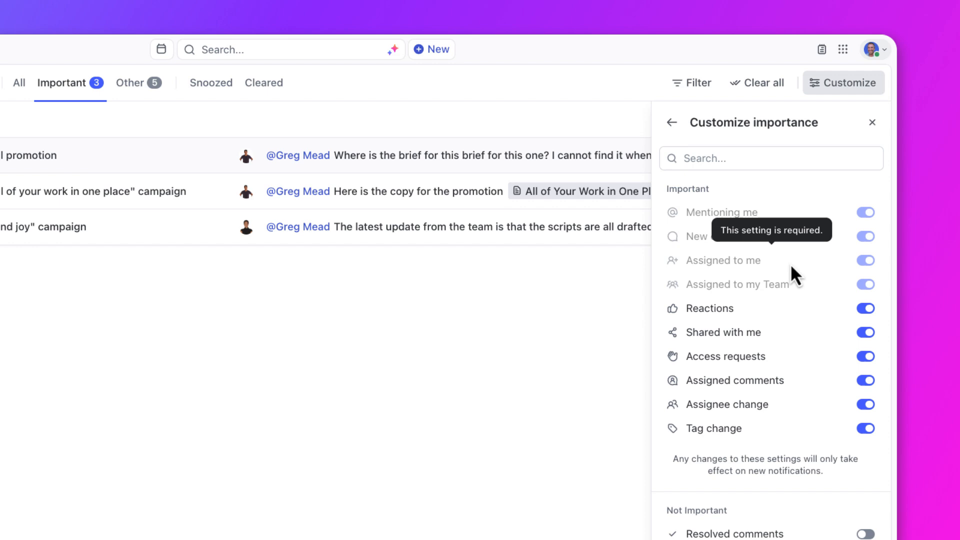
scroll(down, 3)
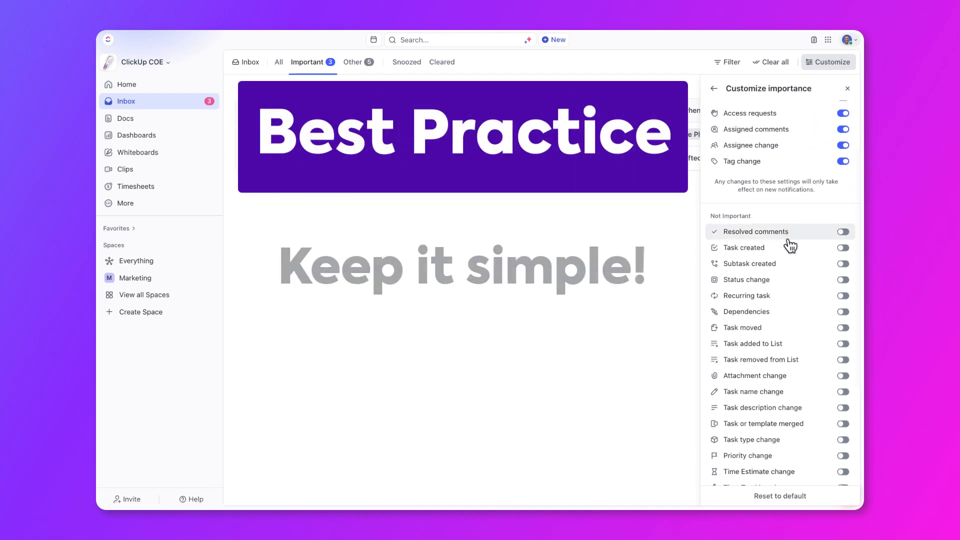
scroll(down, 3)
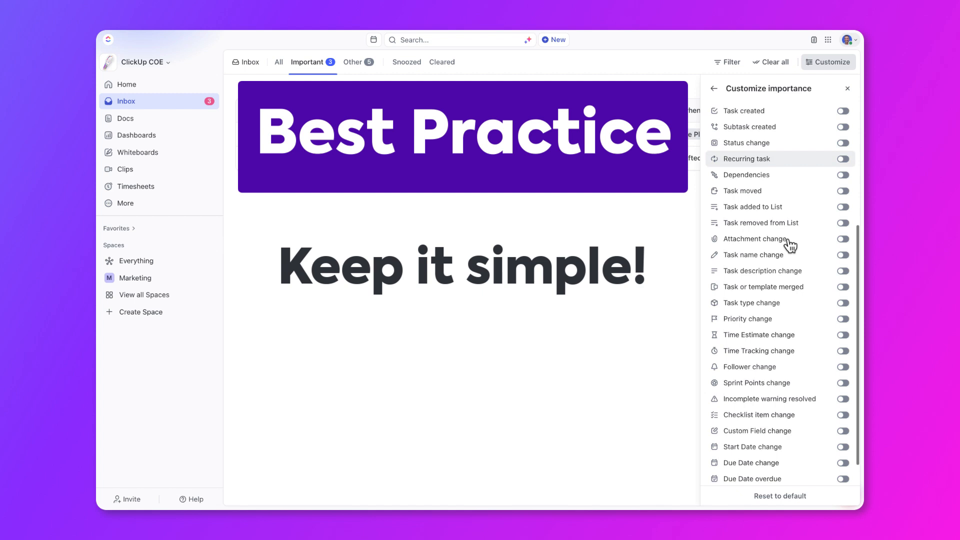
scroll(down, 3)
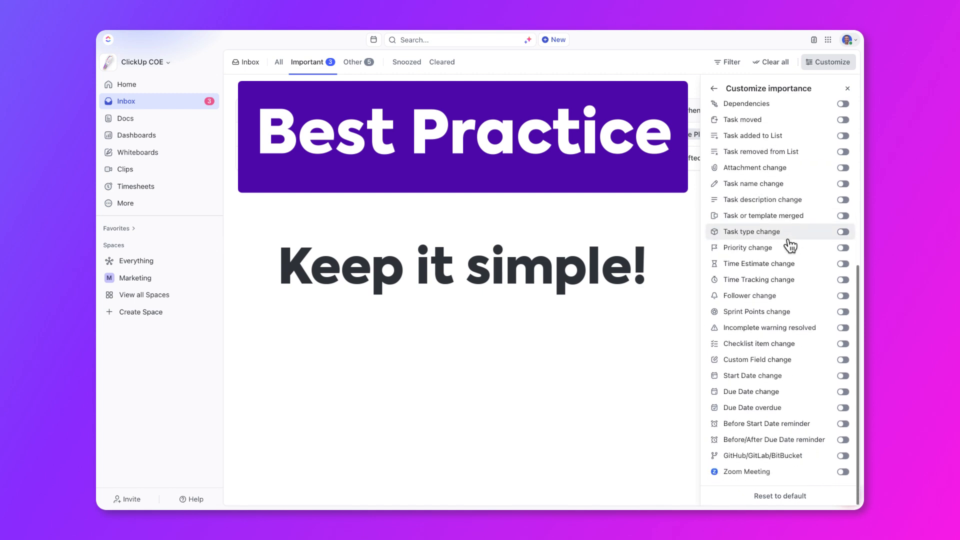
click(848, 88)
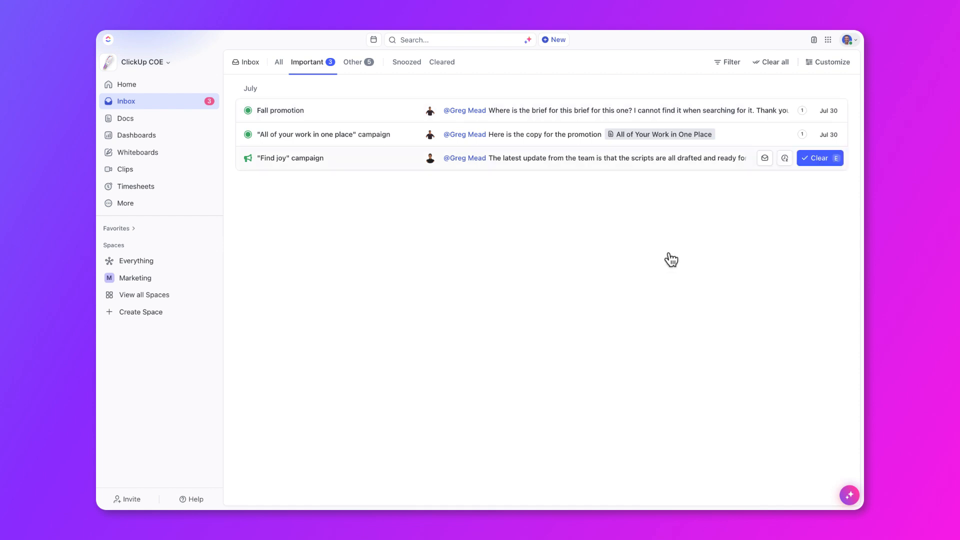
Step: Filter the inbox to Assigned to me and open the Fall promotion notification
click(728, 62)
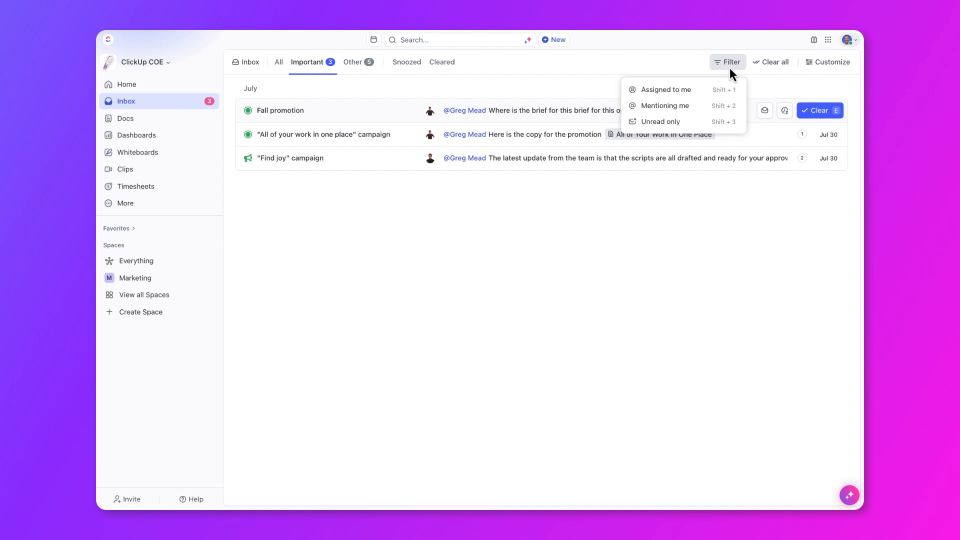
mouse_move(665, 90)
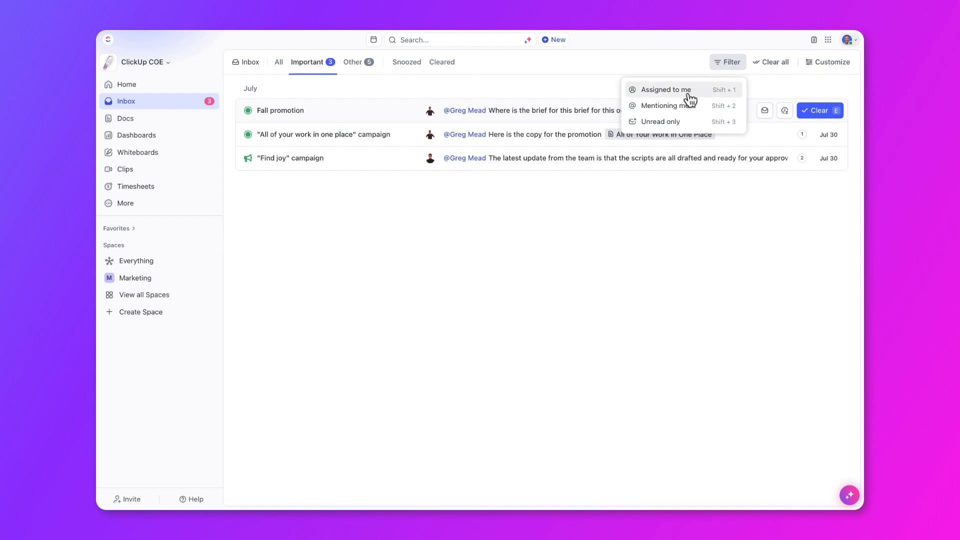
click(665, 90)
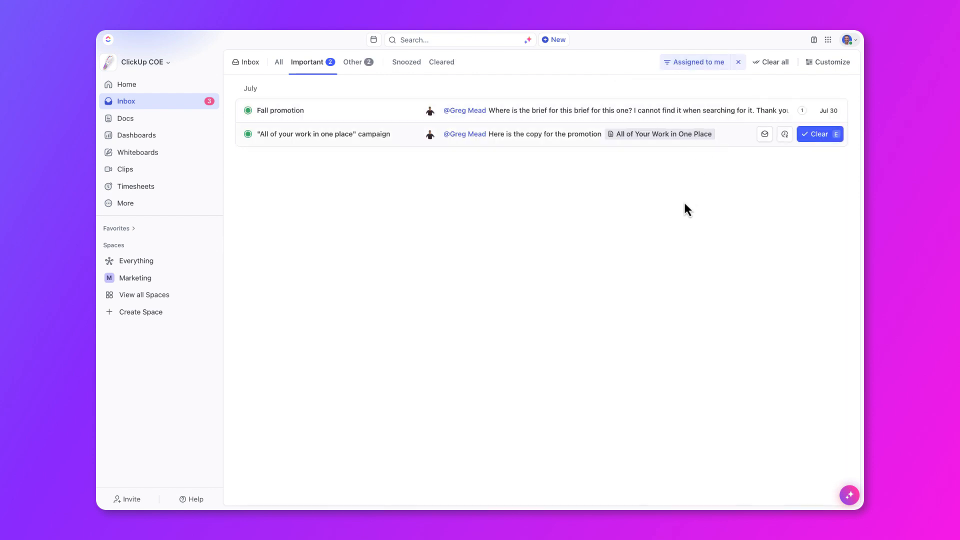
mouse_move(683, 209)
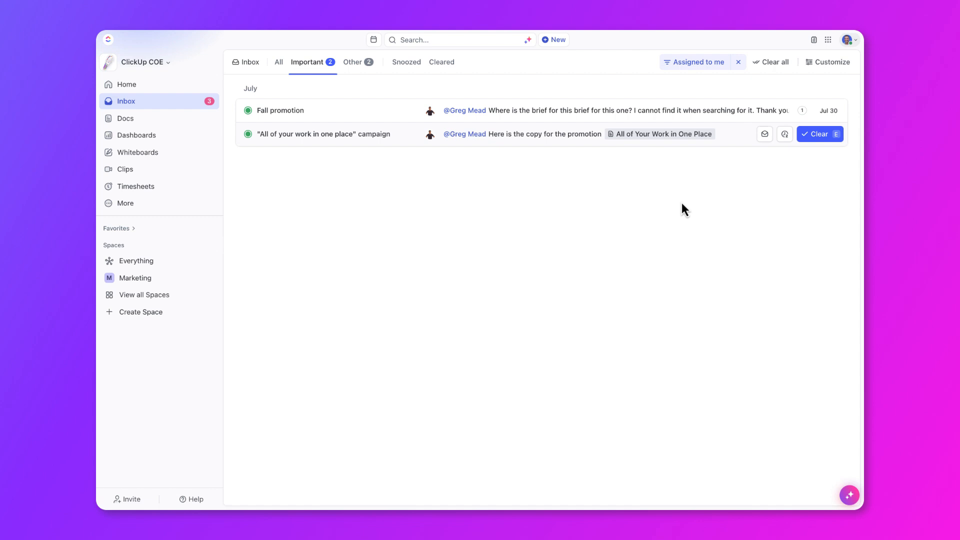
mouse_move(534, 118)
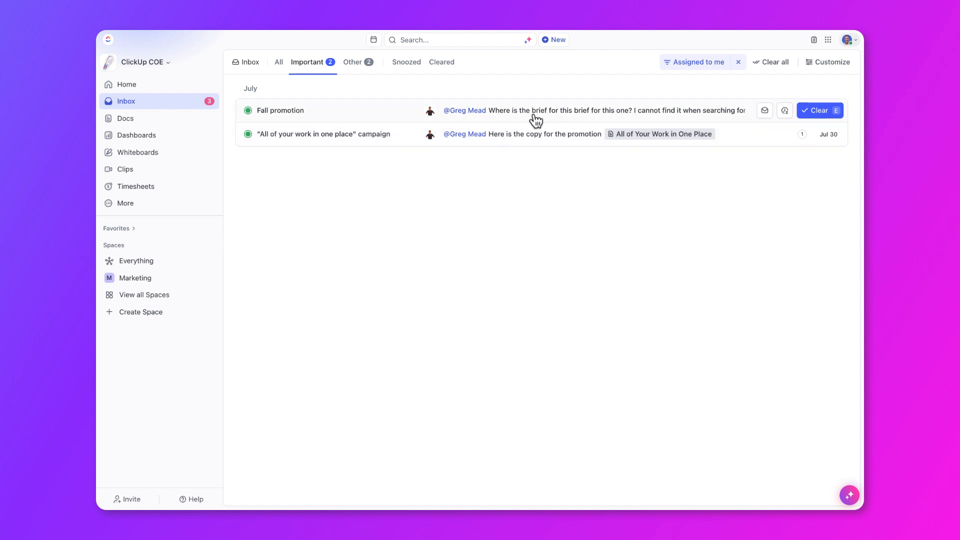
click(280, 110)
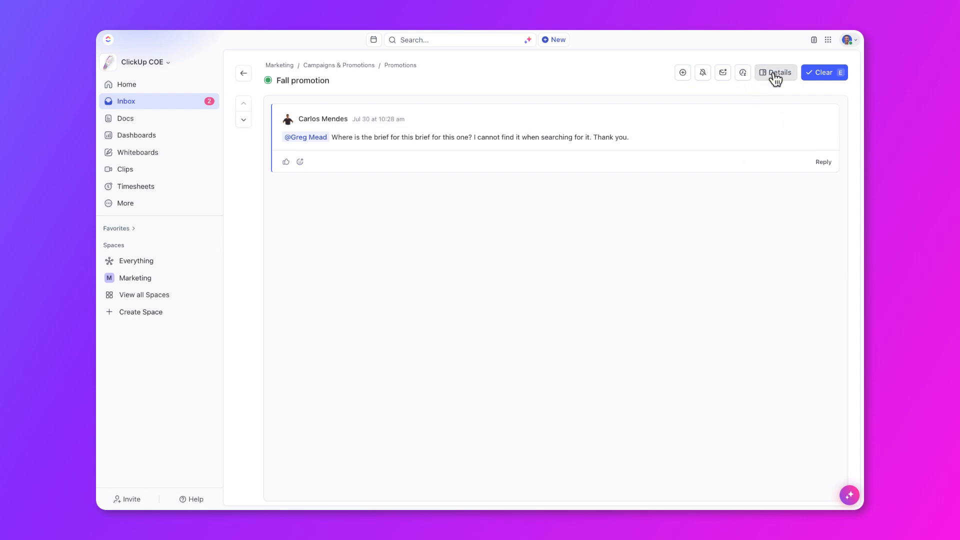
click(775, 72)
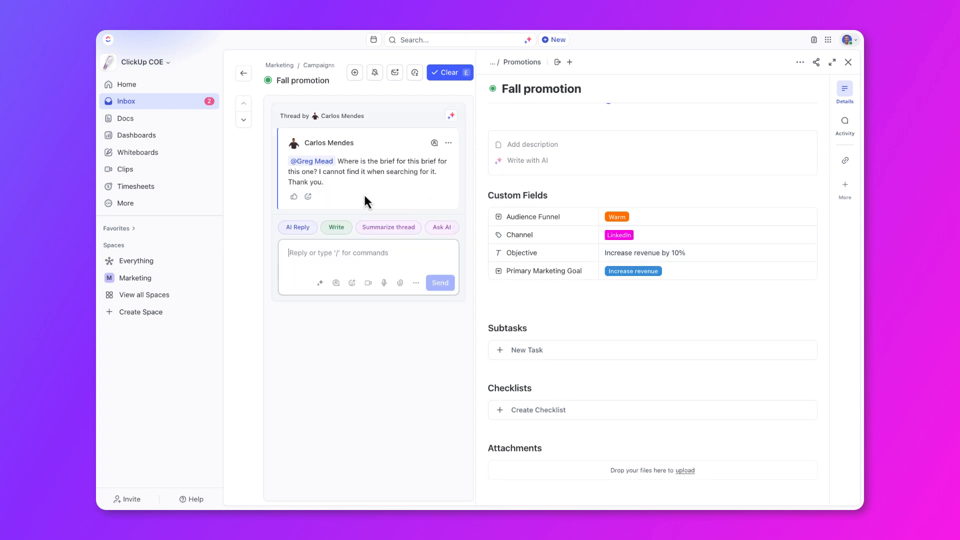
text(I'll send it)
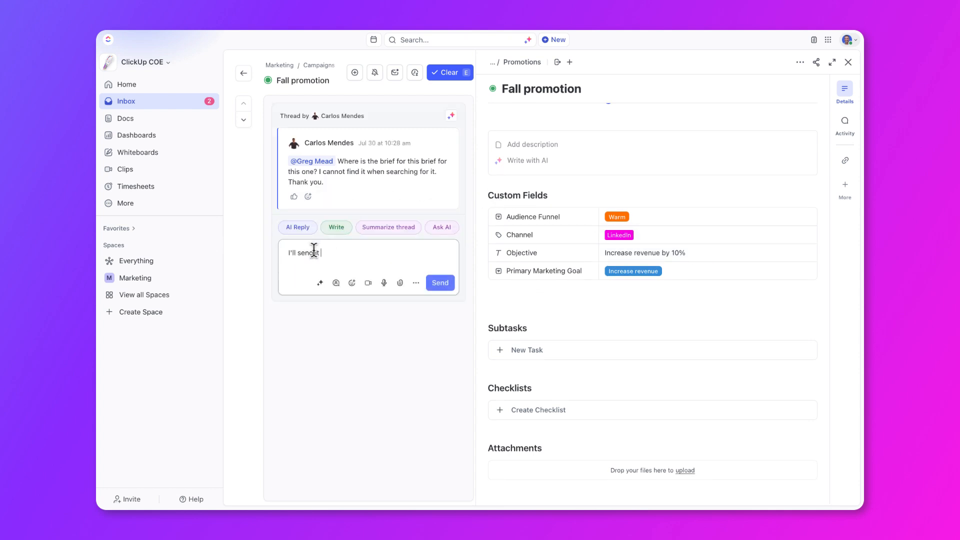
click(440, 282)
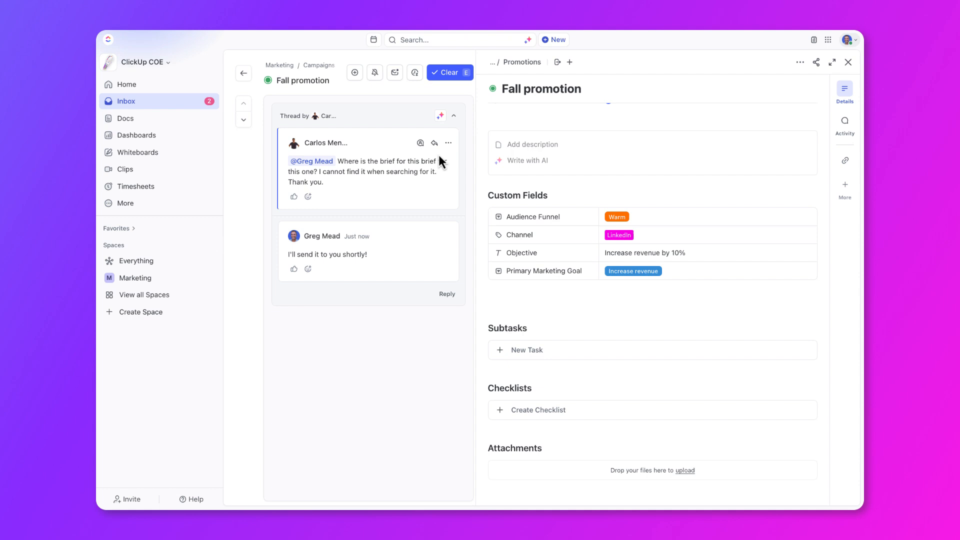